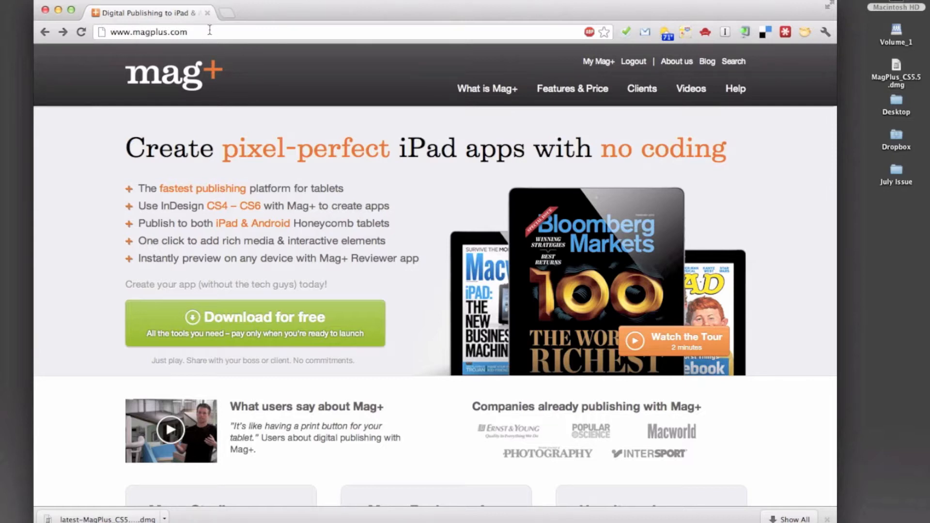
mouse_move(420, 311)
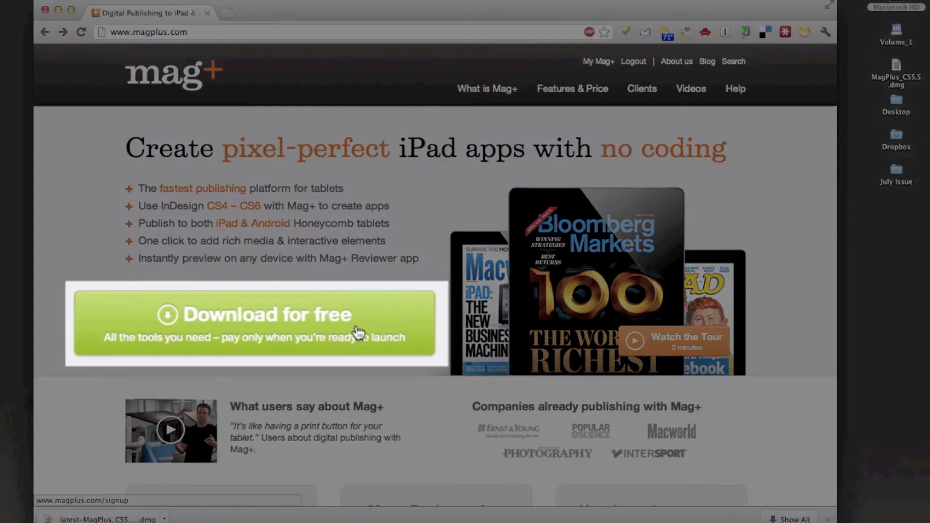
mouse_move(392, 328)
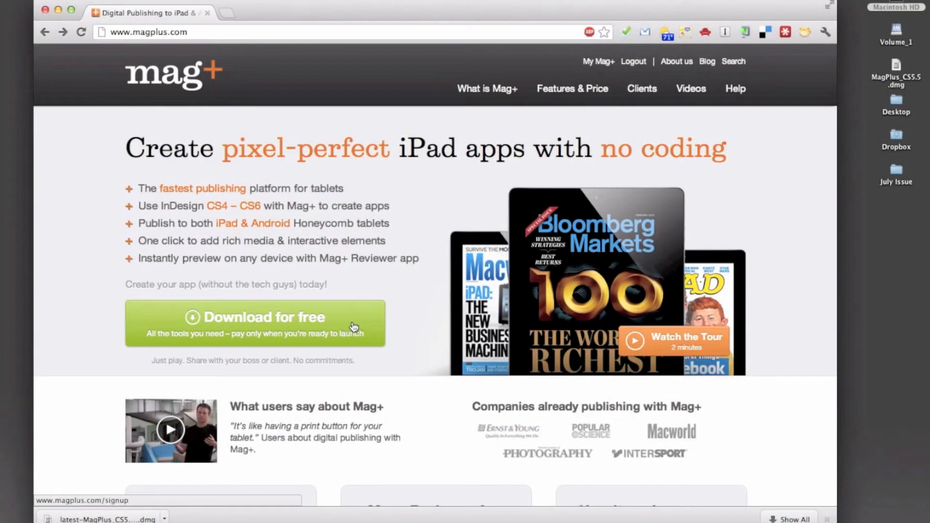
mouse_move(569, 140)
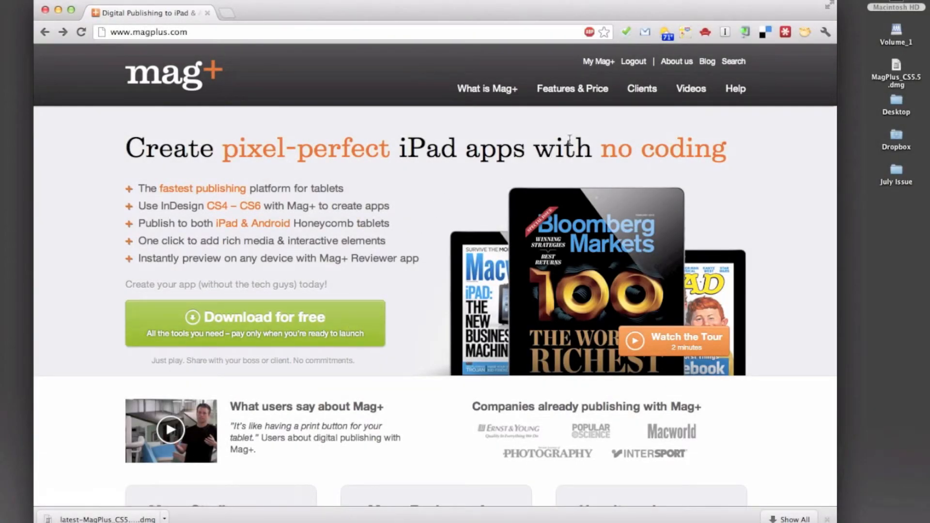
Open the My Mag+ account menu to reveal the Download option.
click(598, 61)
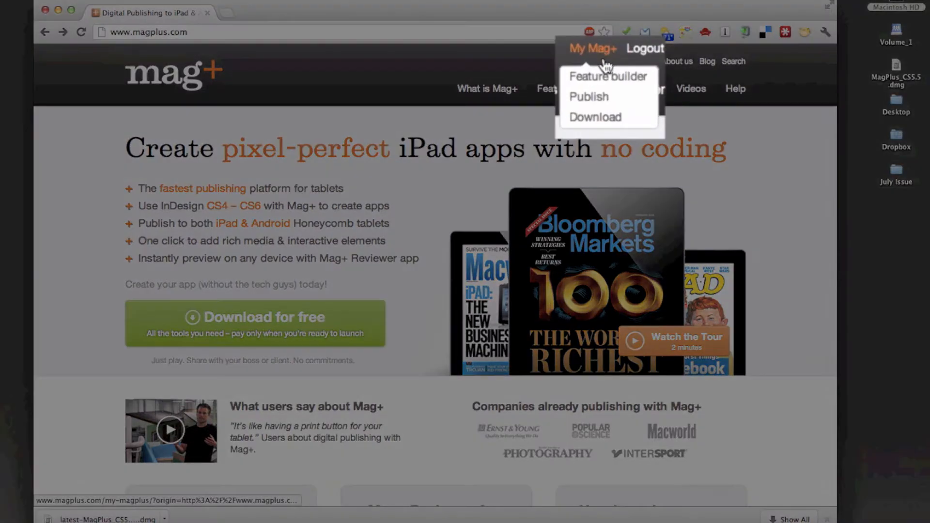
mouse_move(595, 117)
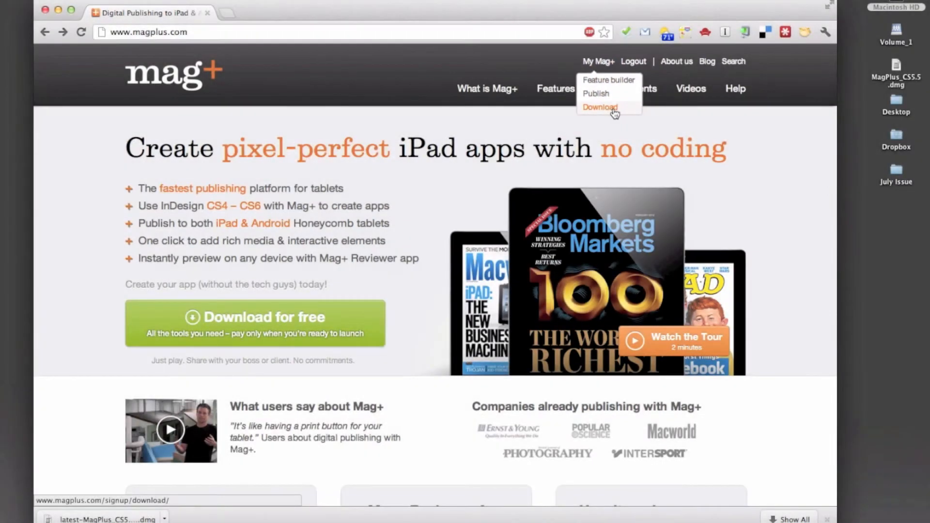
mouse_move(735, 135)
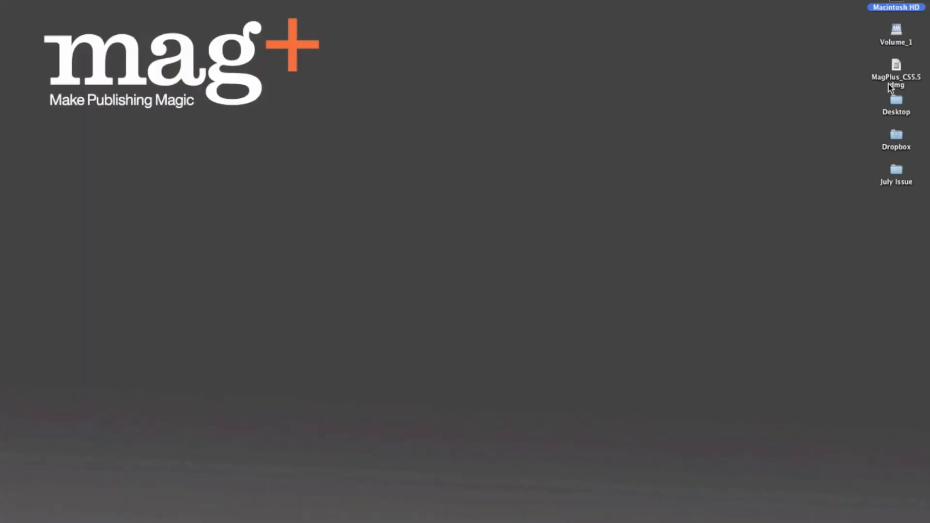
Mount MagPlus_CS5.5.dmg to show the InDesign CS5_5 installer package.
double_click(895, 68)
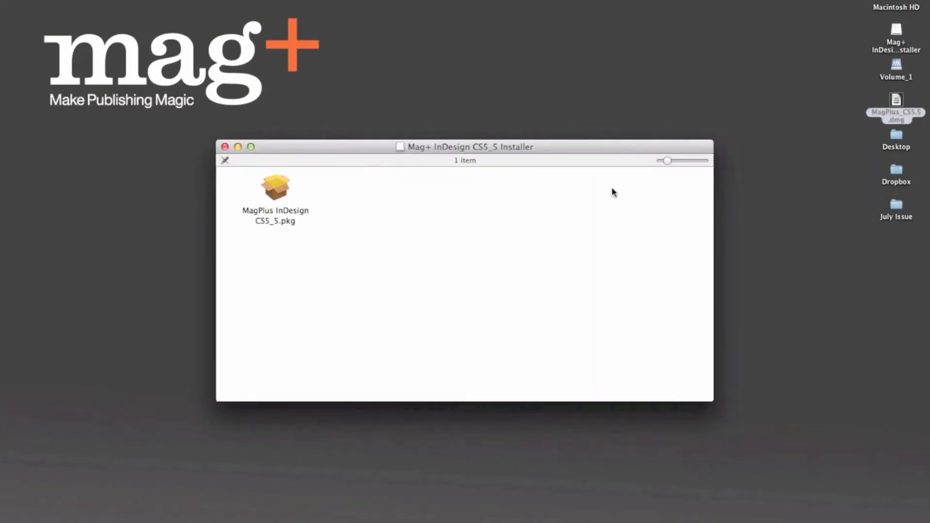
mouse_move(284, 227)
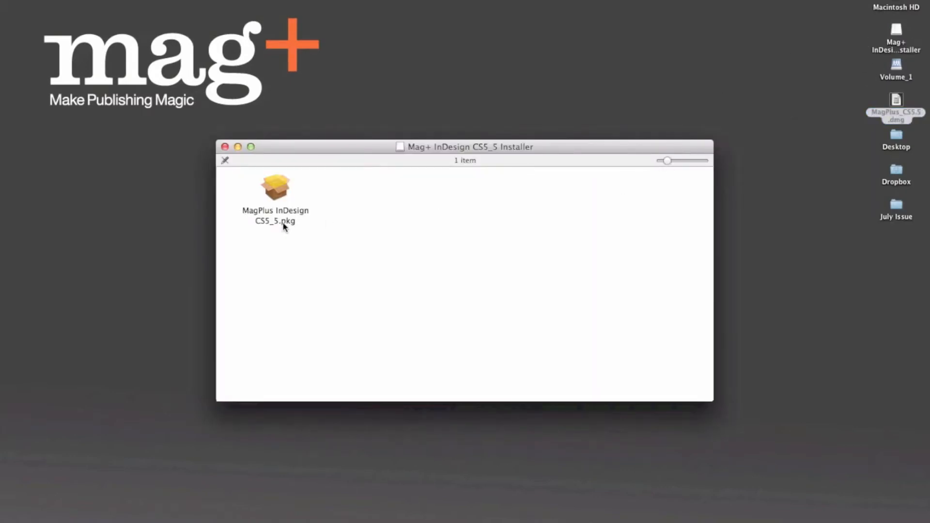
Launch MagPlus InDesign CS5_5.pkg and advance past Introduction and Read Me.
double_click(275, 187)
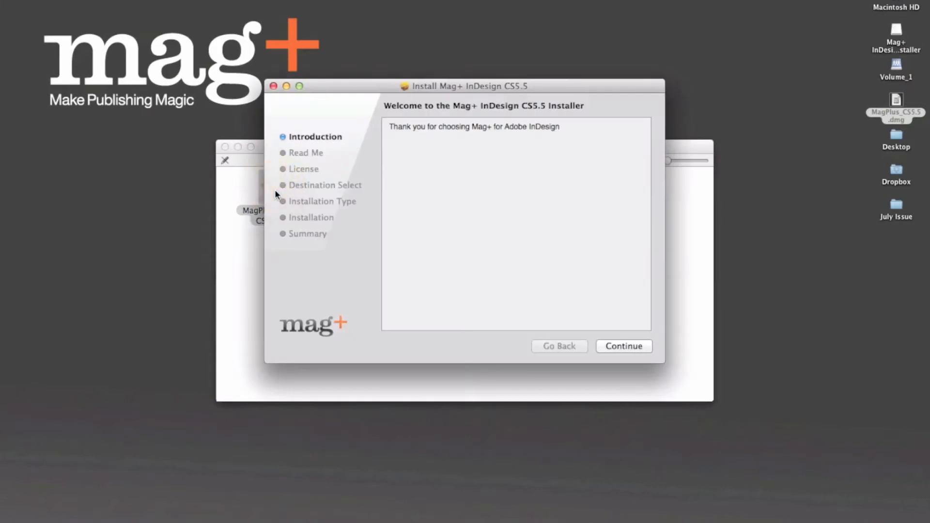
mouse_move(495, 192)
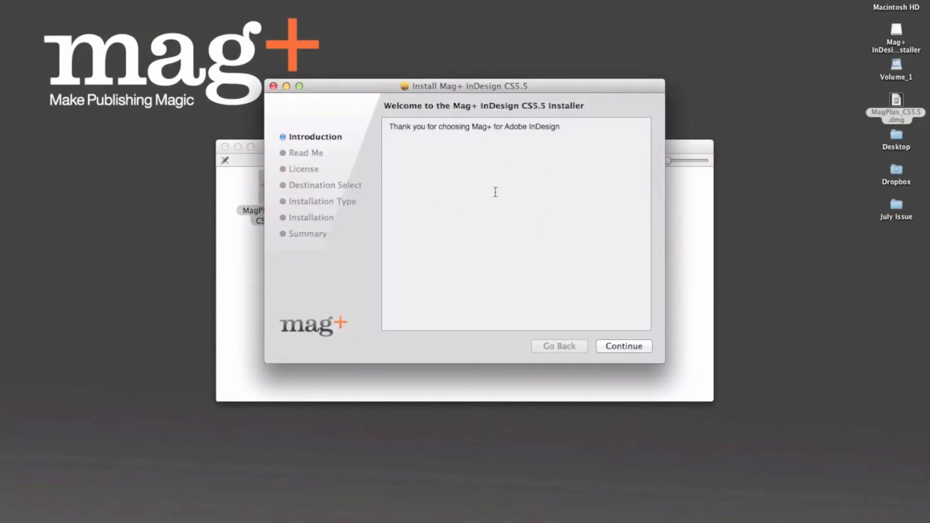
mouse_move(626, 339)
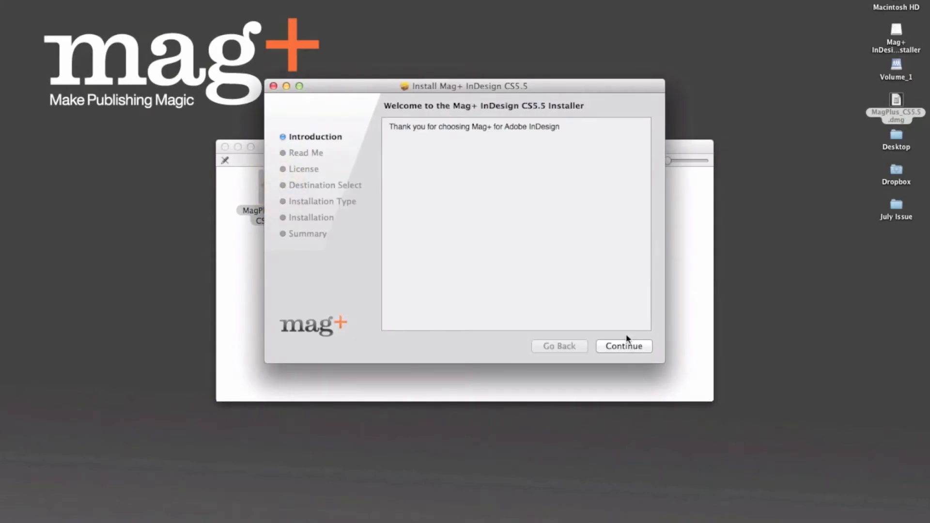
click(623, 346)
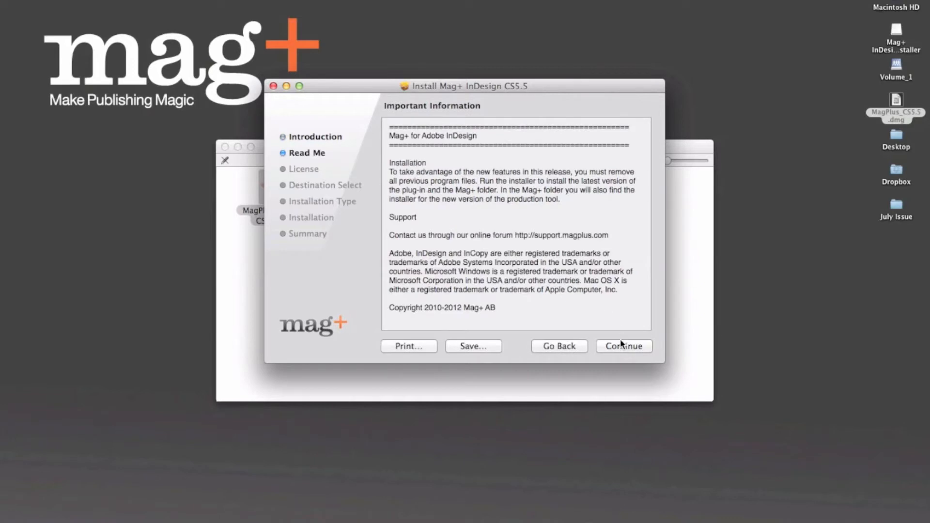
click(623, 346)
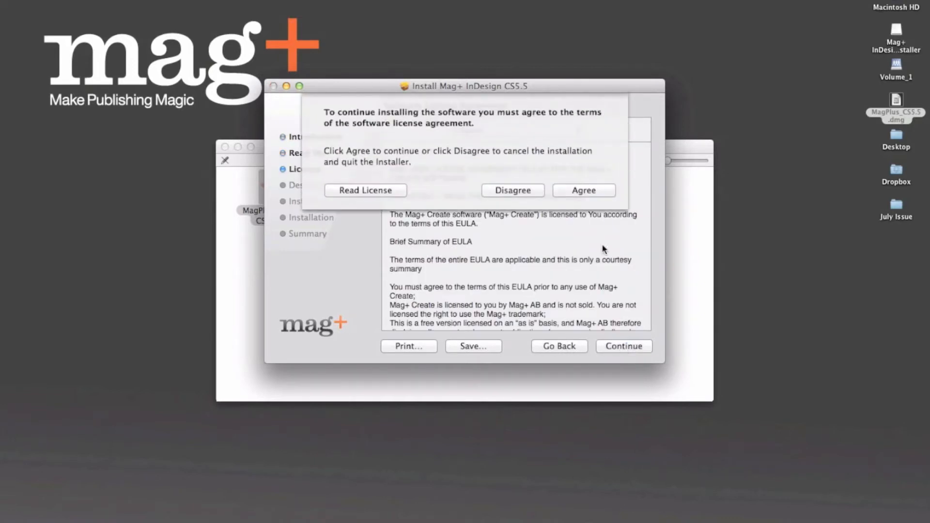
Agree to the license and keep all six components for the 34.5 MB install.
click(583, 190)
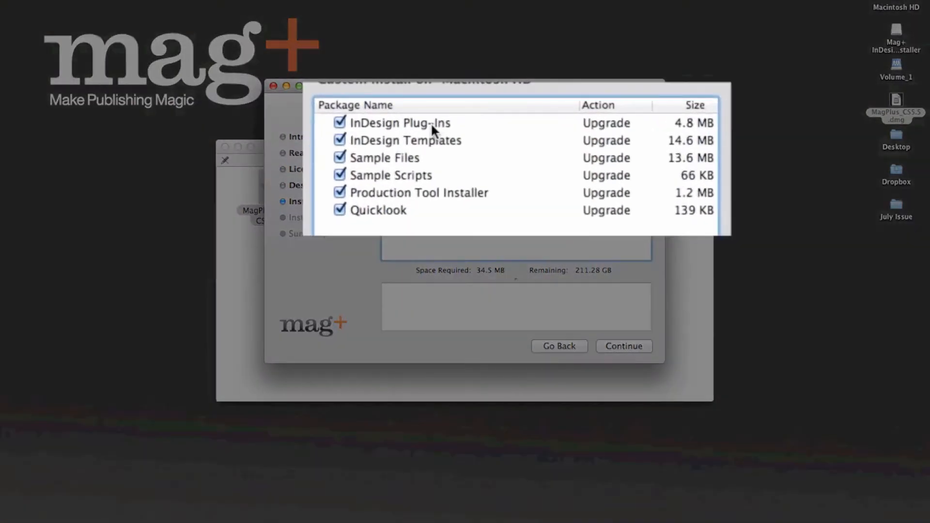
mouse_move(438, 177)
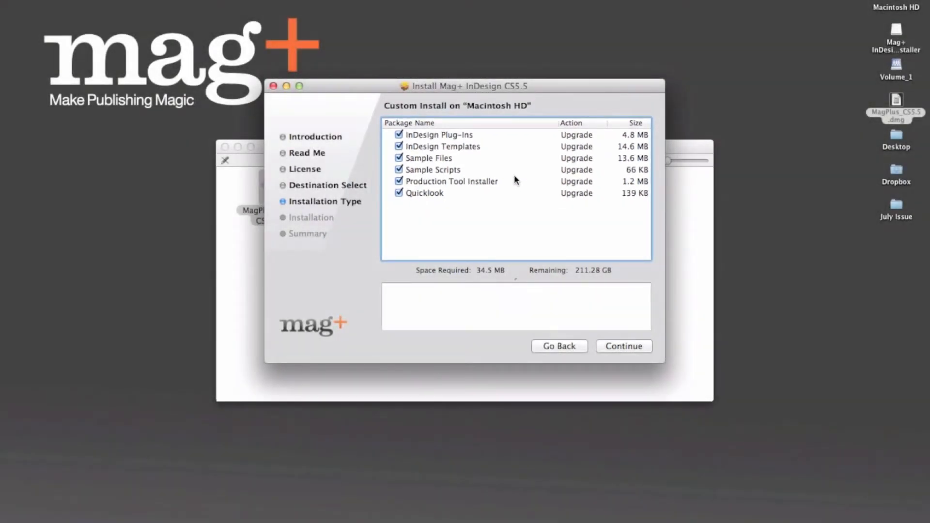
mouse_move(584, 197)
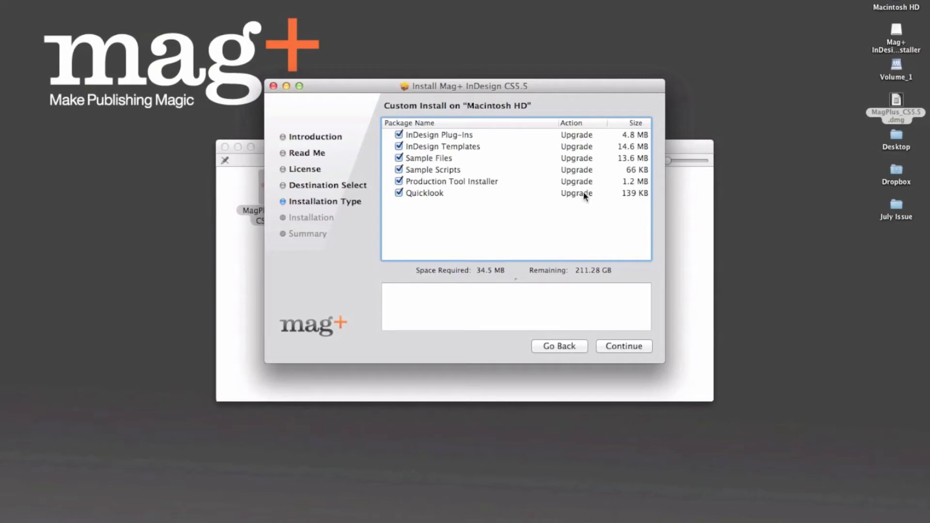
mouse_move(520, 195)
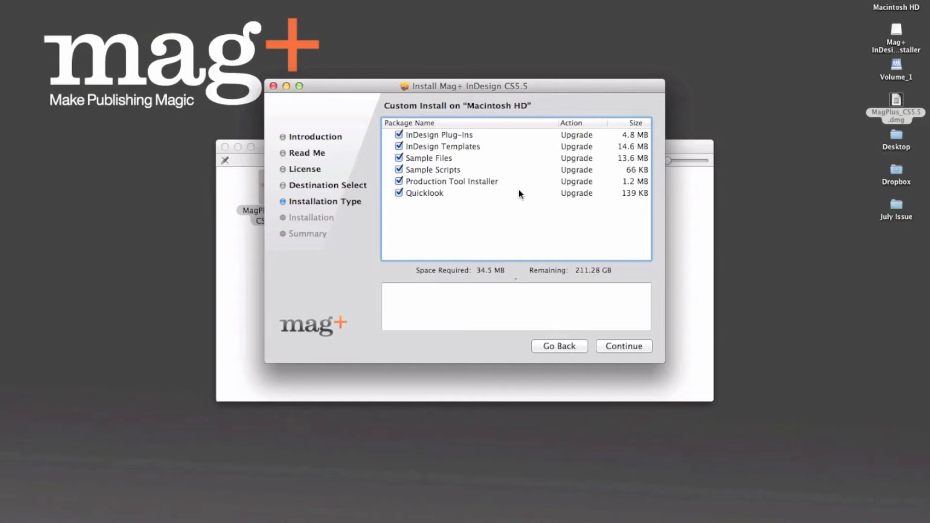
mouse_move(479, 175)
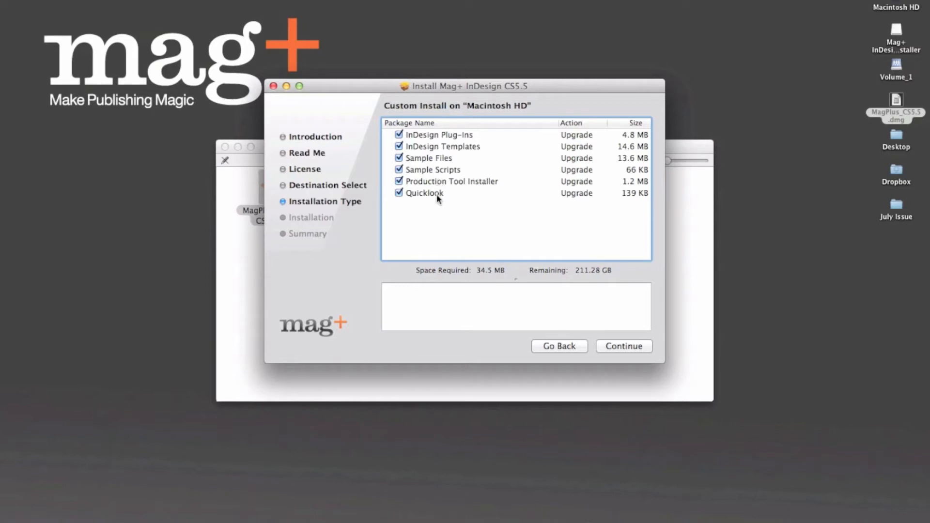
mouse_move(484, 202)
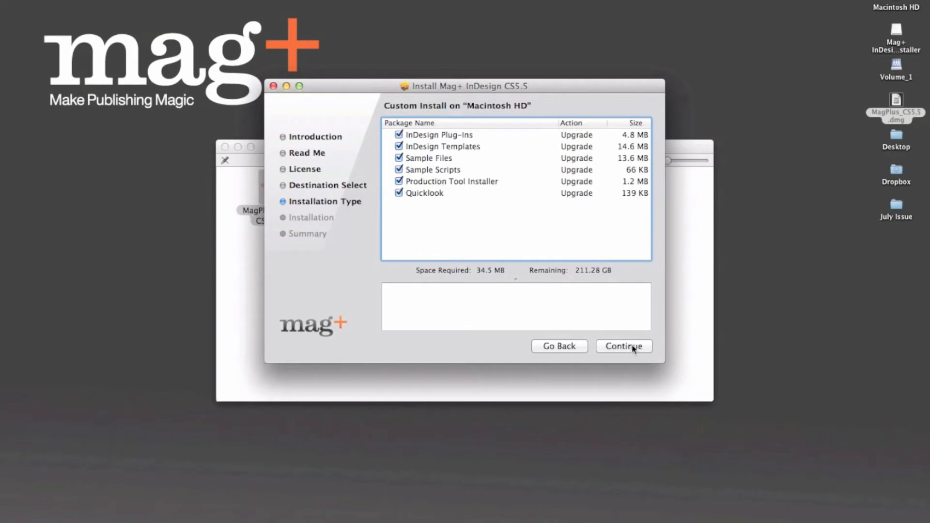
click(623, 346)
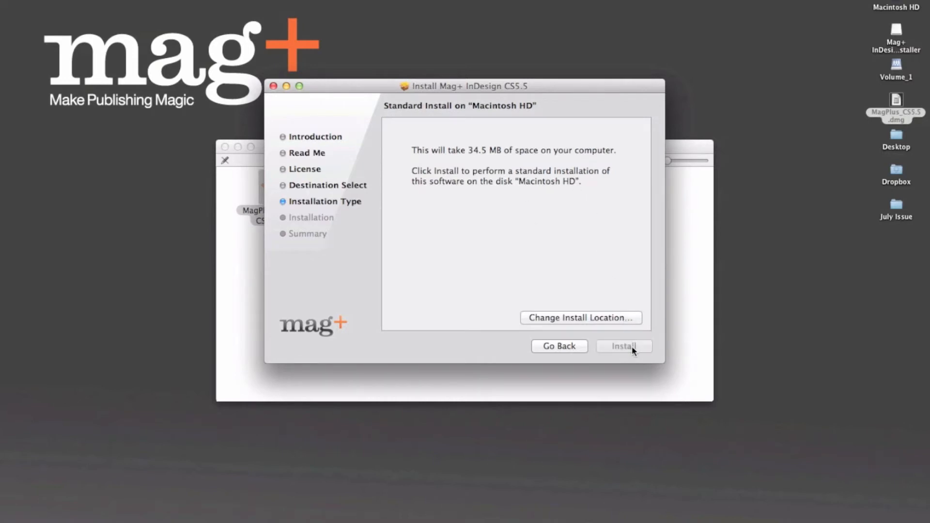
Install the plug-in using the admin password, then close the installer on success.
click(623, 346)
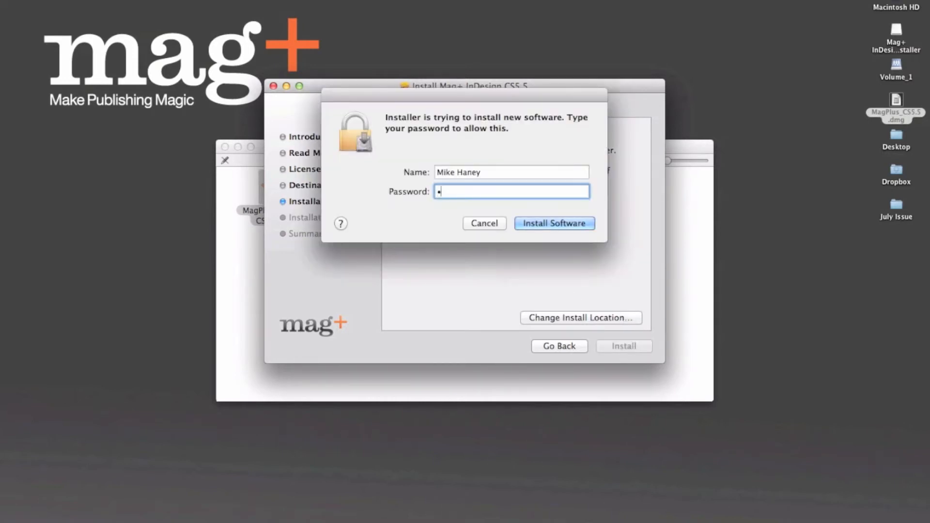
text(password)
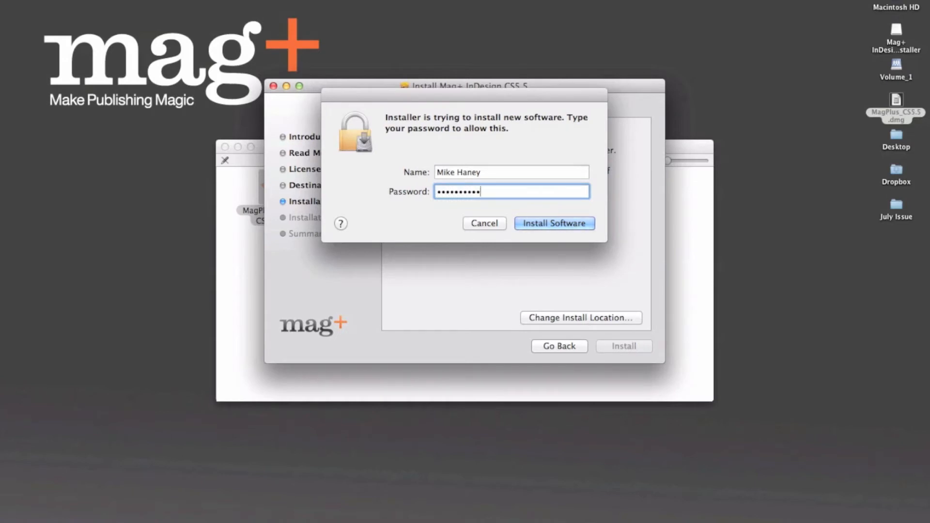
click(553, 222)
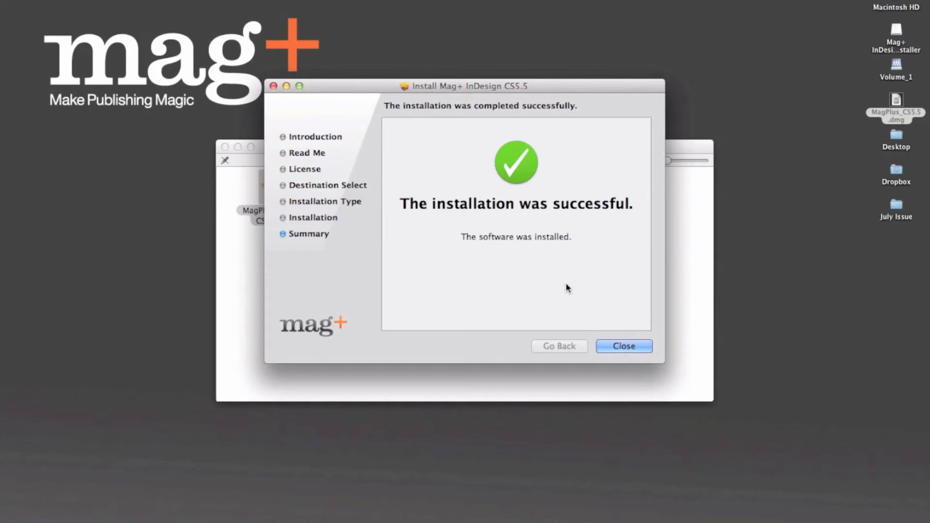
click(623, 346)
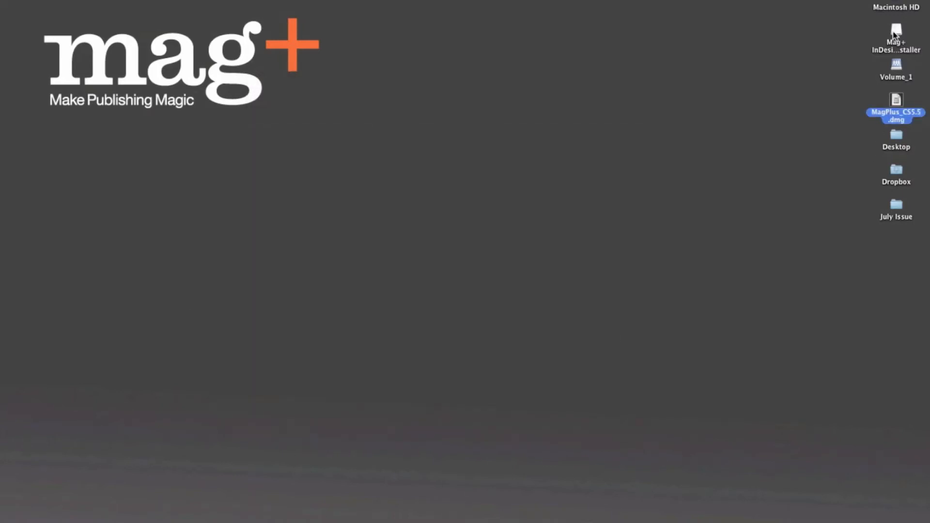
Open Applications in Finder and scroll to InDesign CS5.5's Plug-Ins Mag+ folder.
click(896, 36)
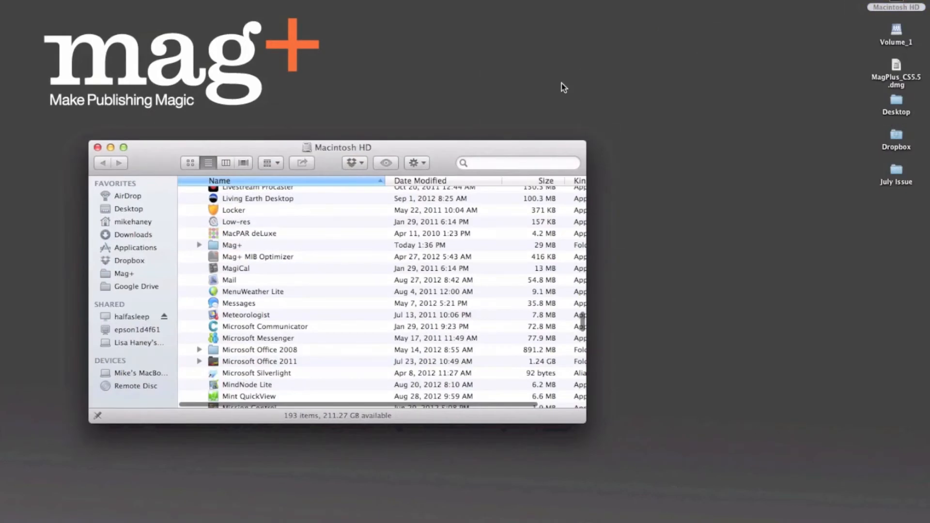
drag(343, 147, 479, 140)
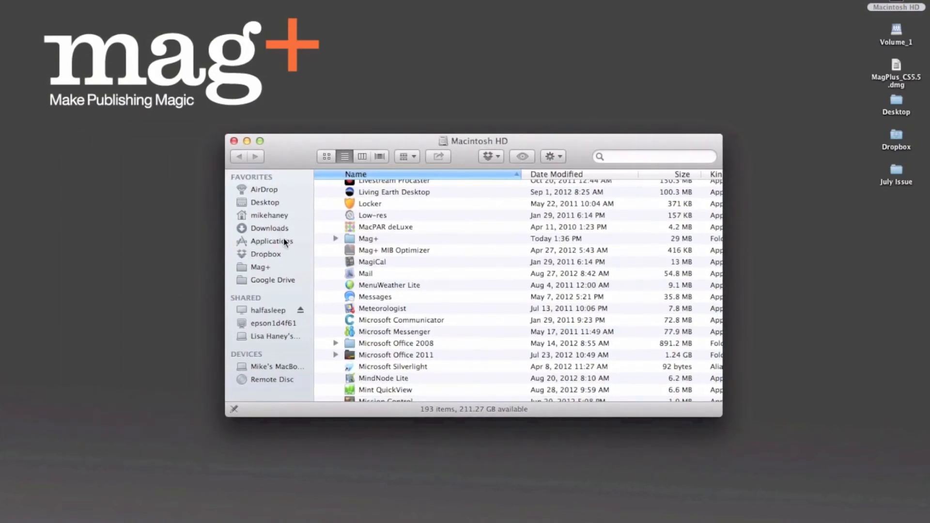
click(271, 241)
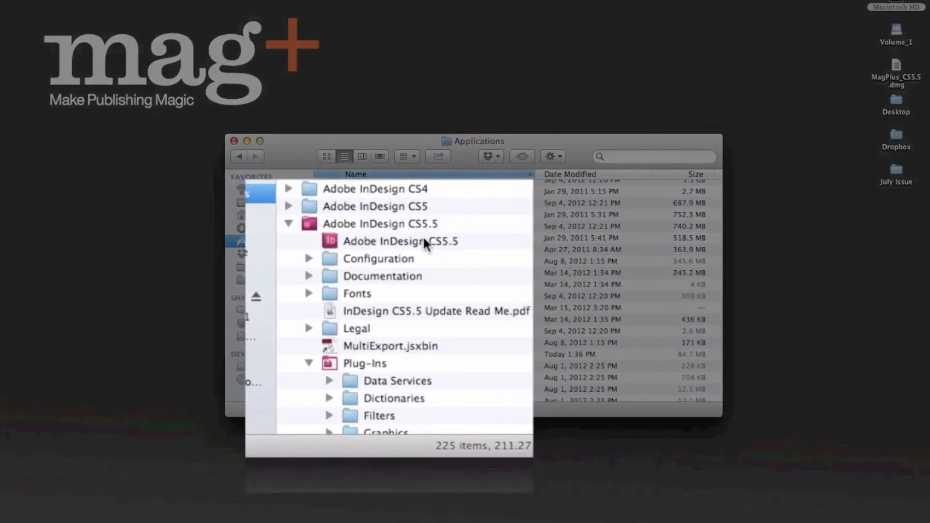
scroll(down, 3)
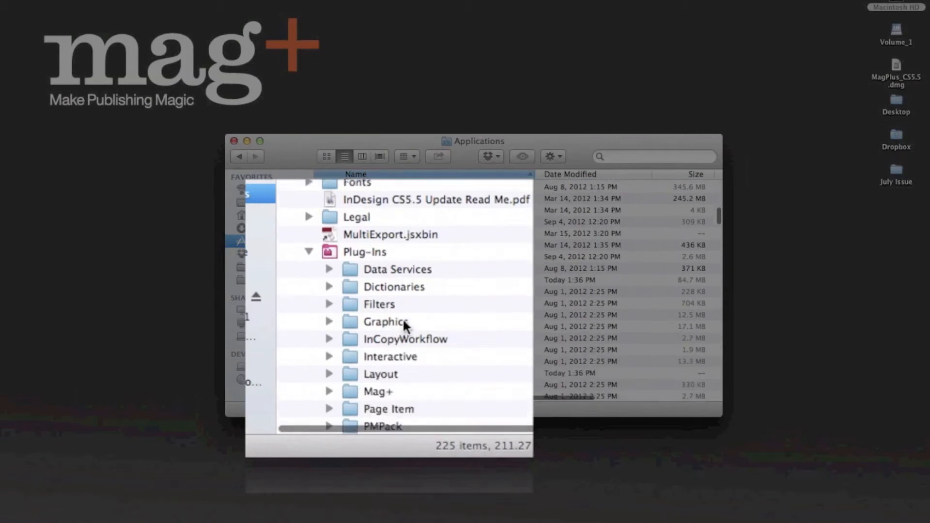
scroll(down, 3)
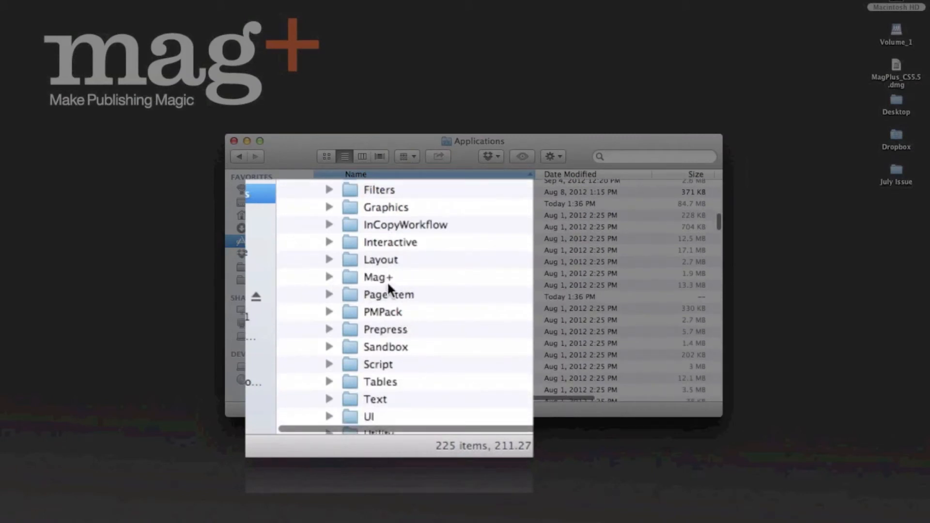
mouse_move(407, 282)
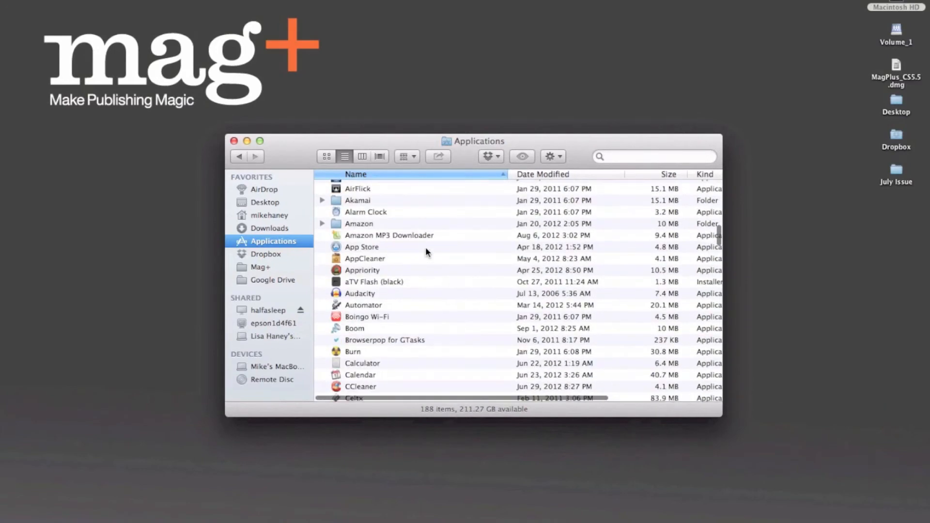
Collapse Mag+ Examples and expand Mag+ Templates to the Apple iPad templates.
scroll(down, 3)
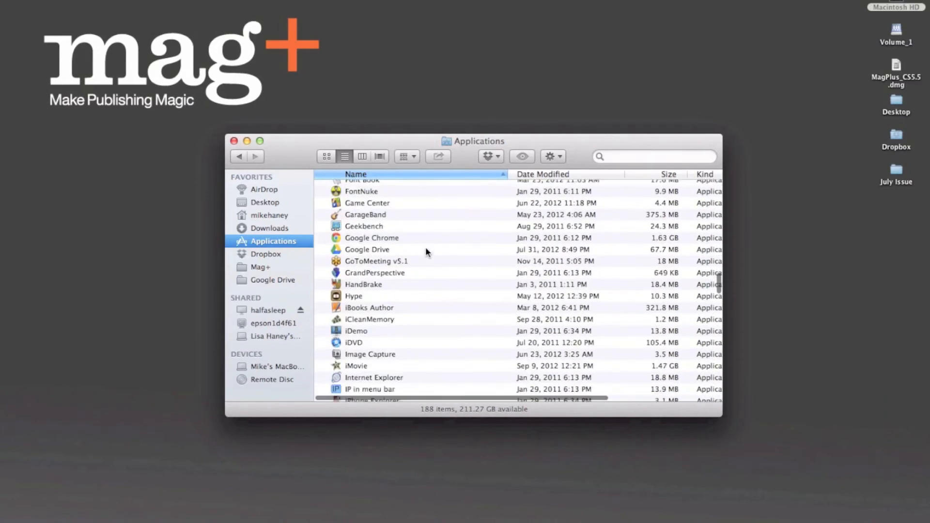
scroll(down, 3)
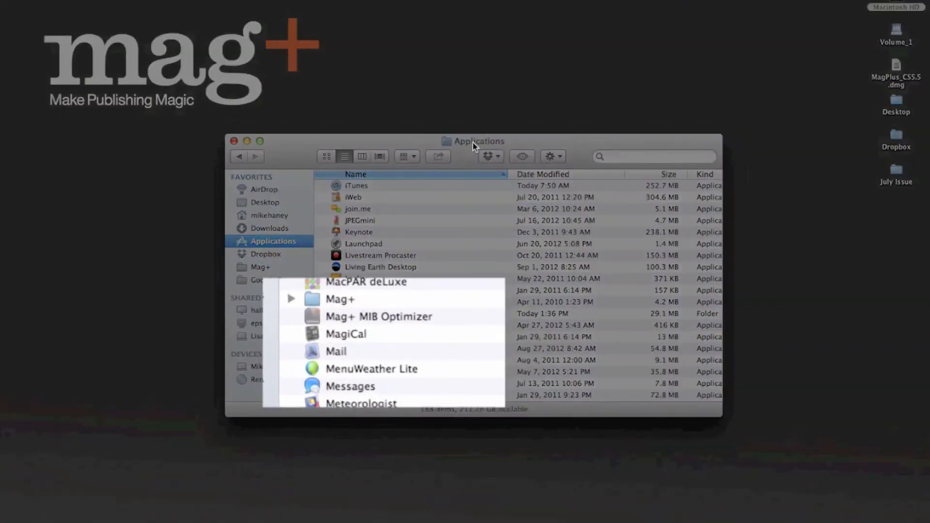
mouse_move(366, 306)
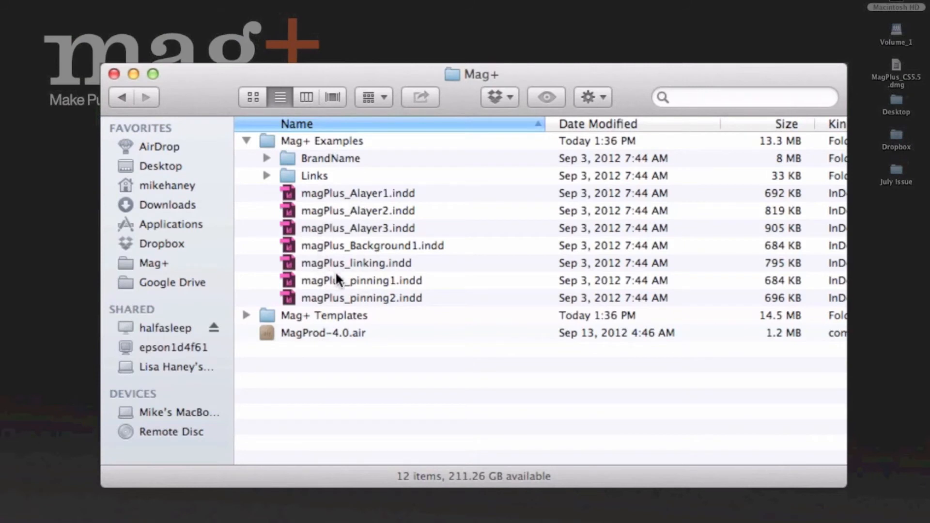
mouse_move(296, 166)
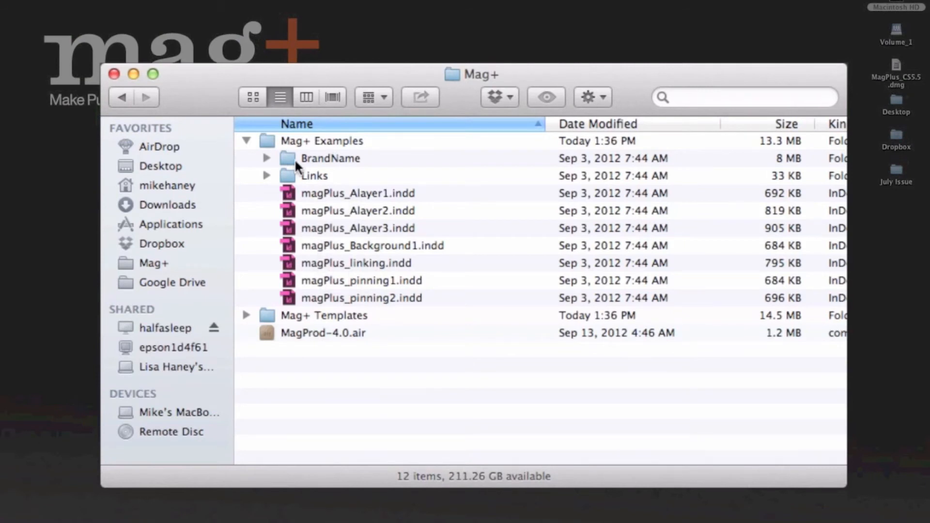
click(246, 141)
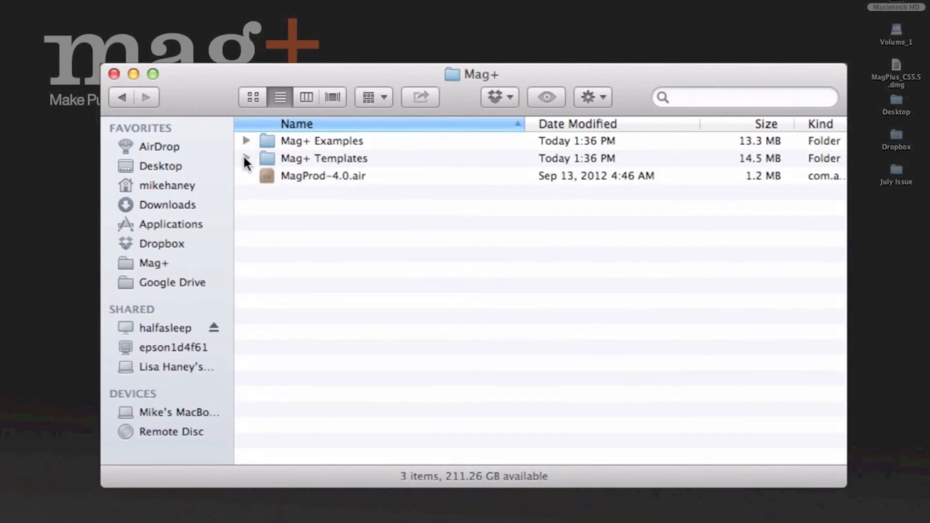
click(246, 159)
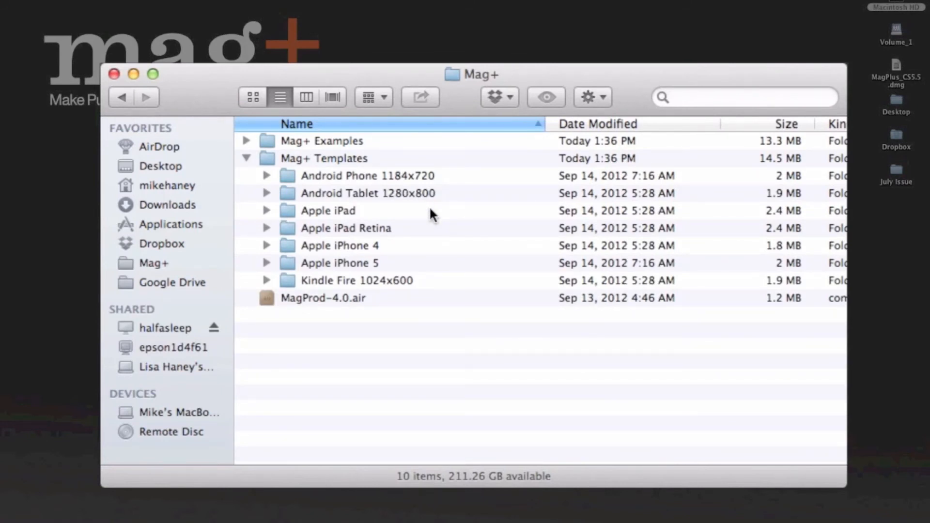
mouse_move(432, 217)
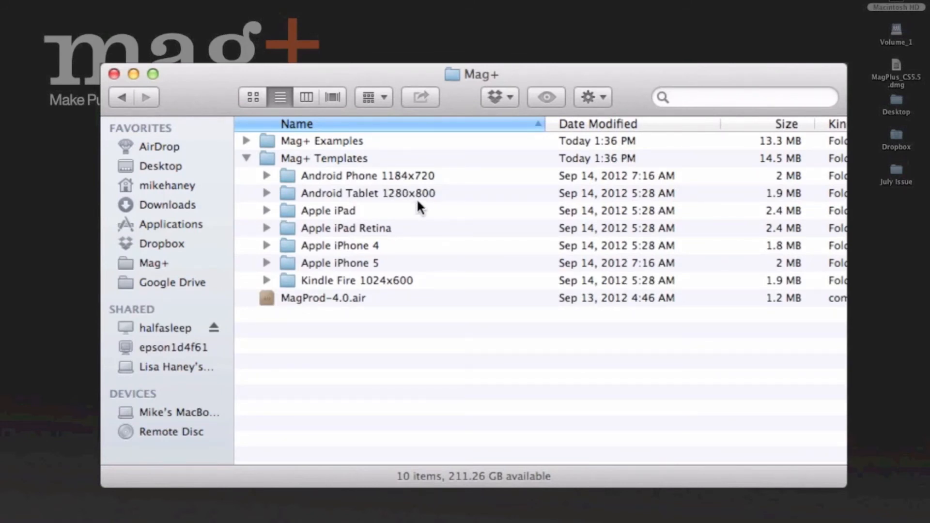
mouse_move(395, 199)
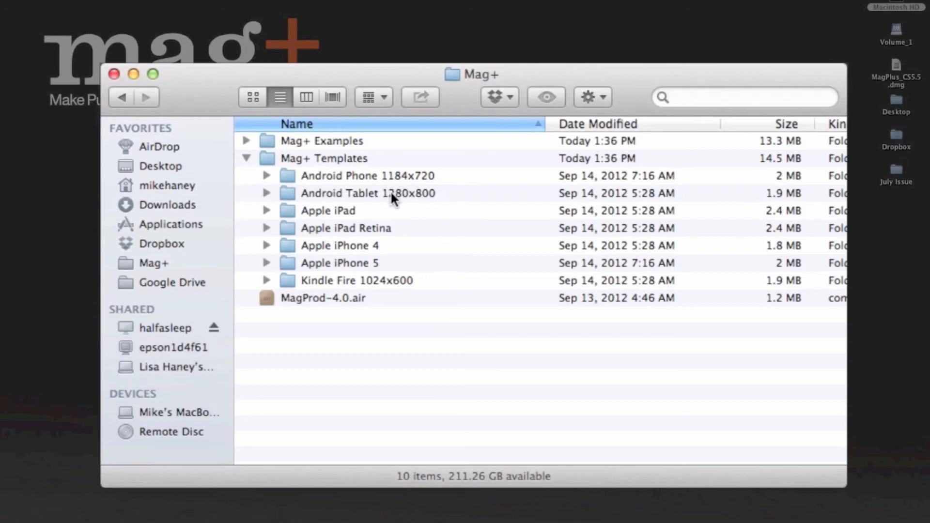
mouse_move(397, 254)
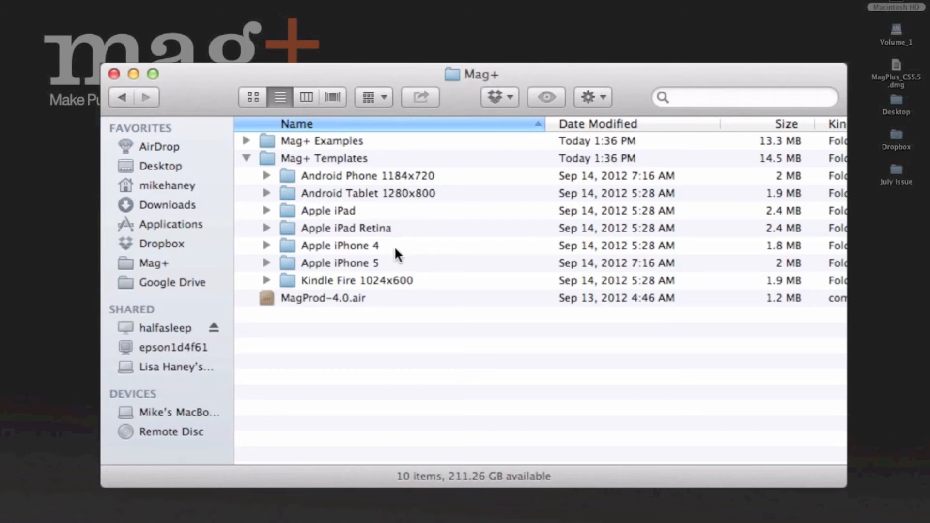
mouse_move(393, 286)
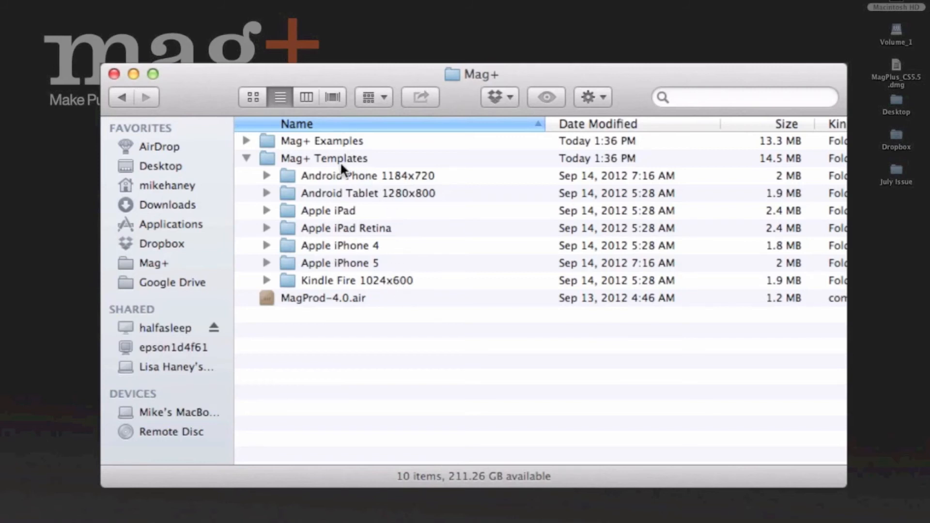
click(266, 211)
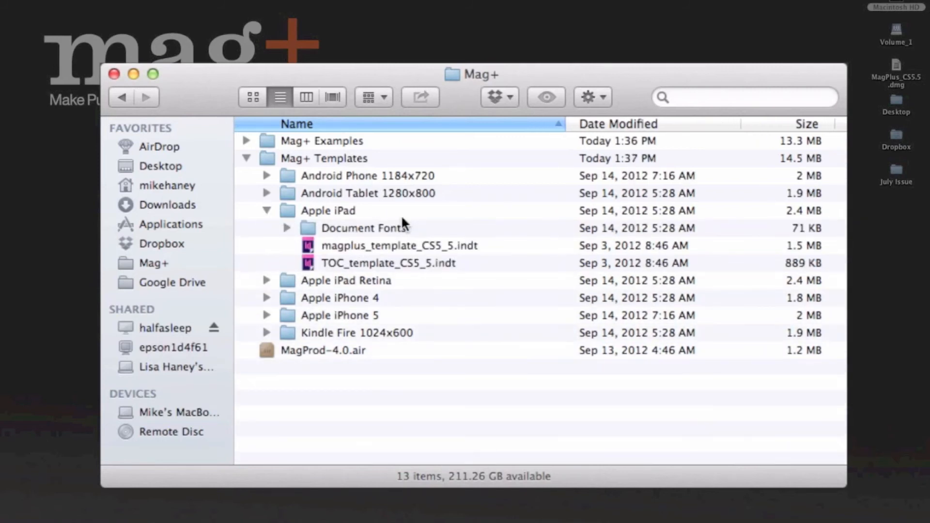
Select magplus_template_CS5_5.indt, then TOC_template_CS5_5.indt, then the main template again.
click(399, 245)
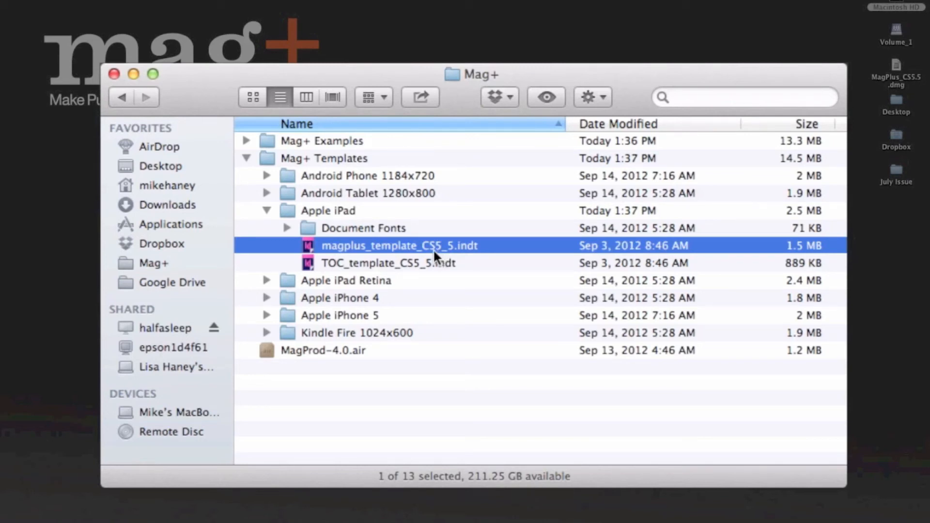
click(389, 263)
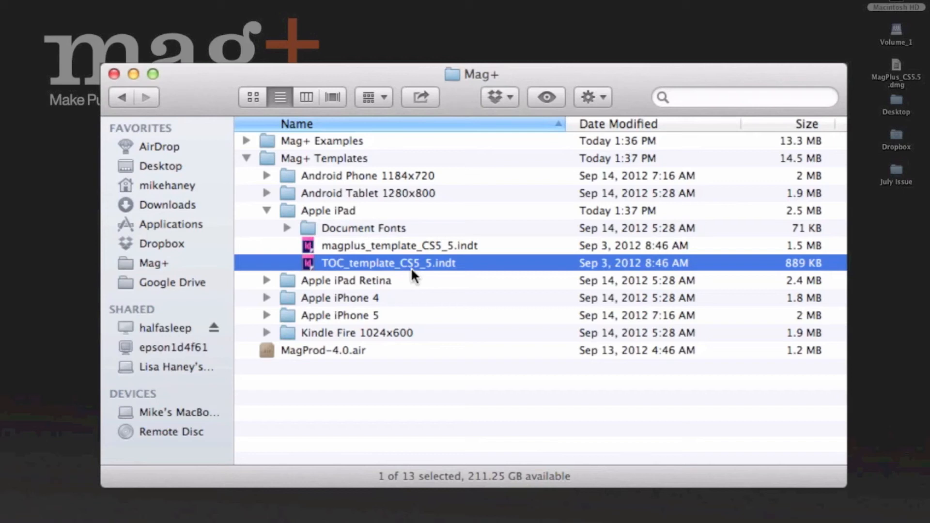
click(399, 245)
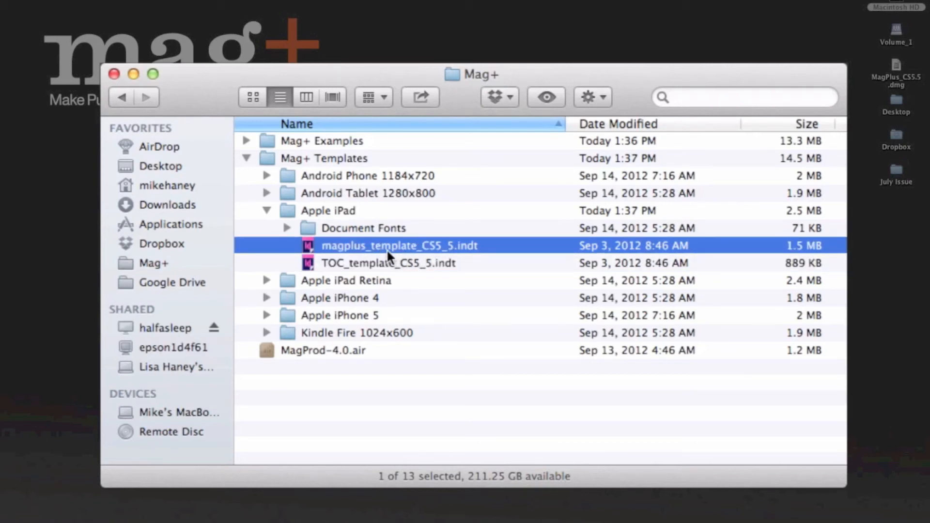
mouse_move(248, 161)
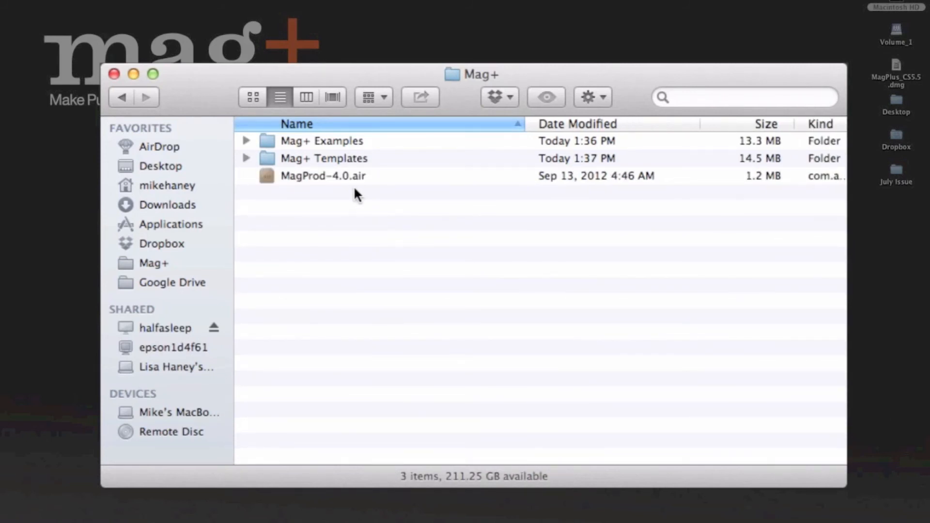
mouse_move(349, 184)
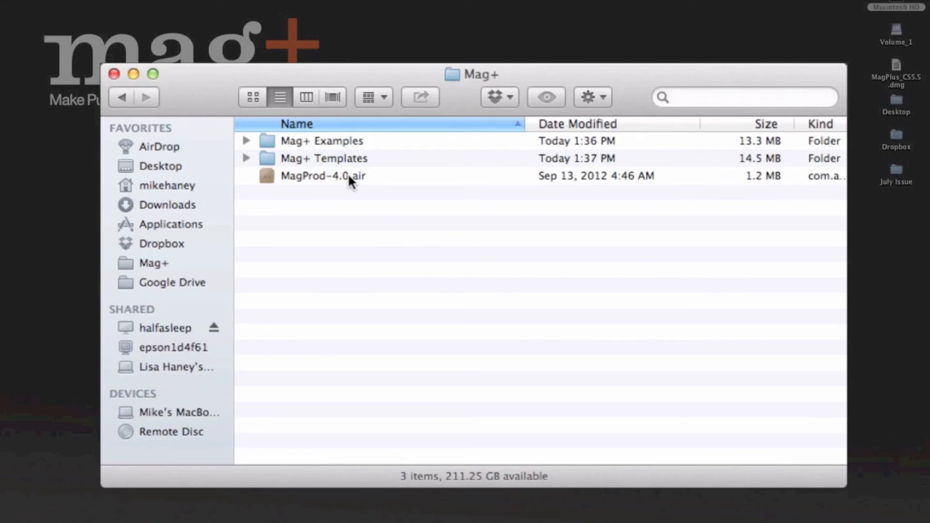
Install Mag+ Production Tool from MagProd-4.0.air into Applications, starting it afterwards.
click(323, 175)
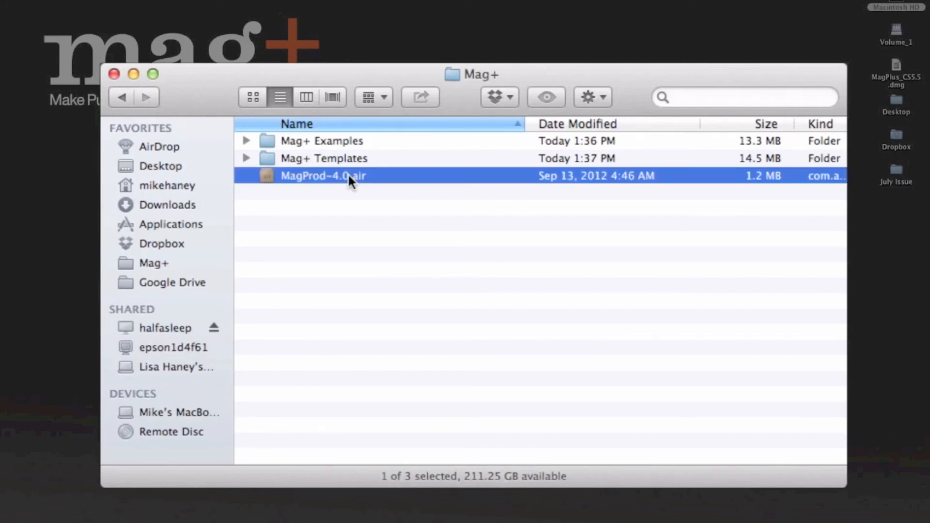
double_click(323, 176)
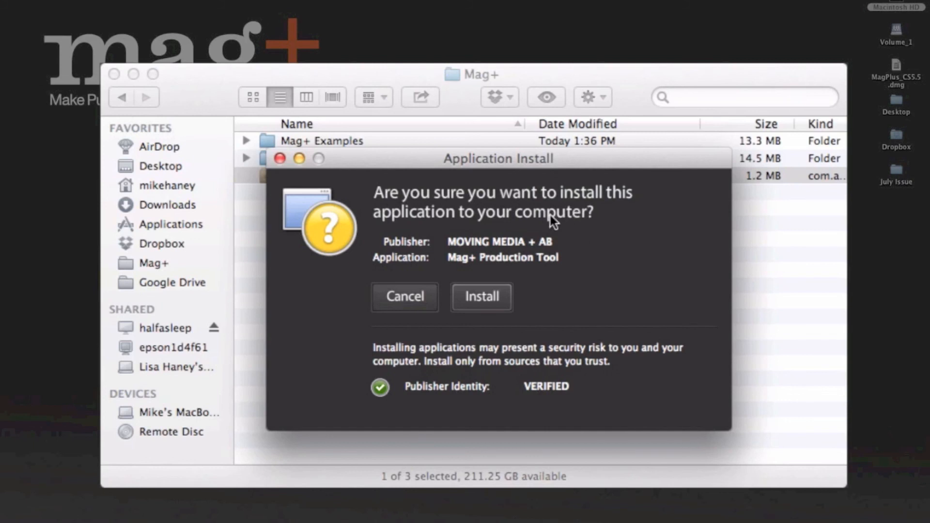
click(481, 296)
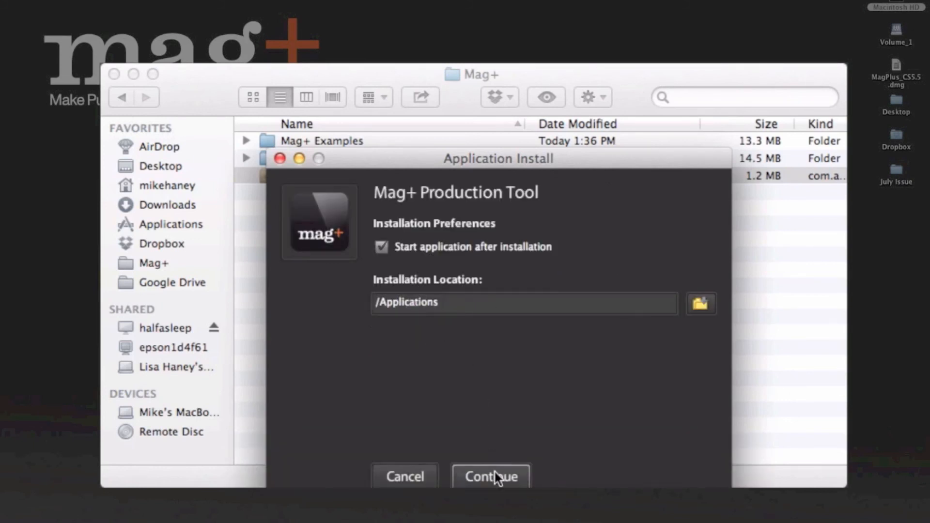
click(490, 476)
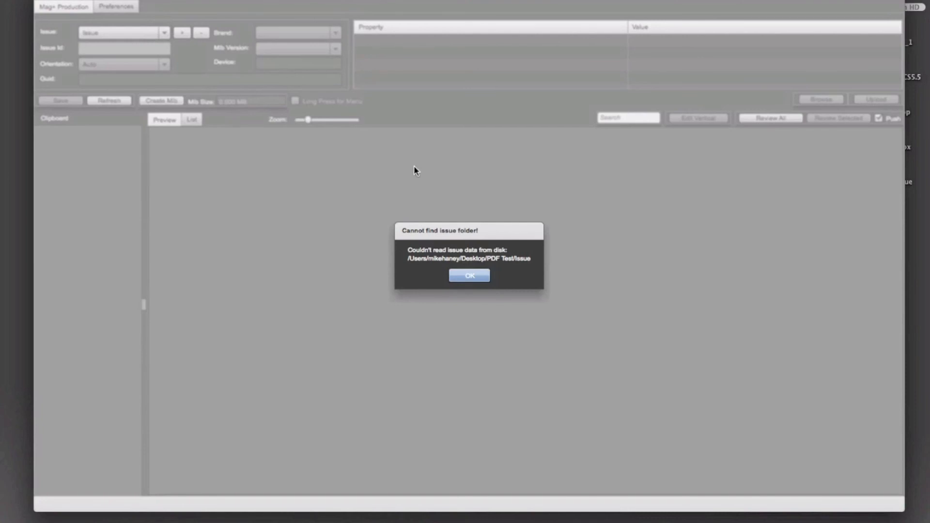
Dismiss the 'Cannot find issue folder' alert in Mag+ Production Tool.
click(470, 275)
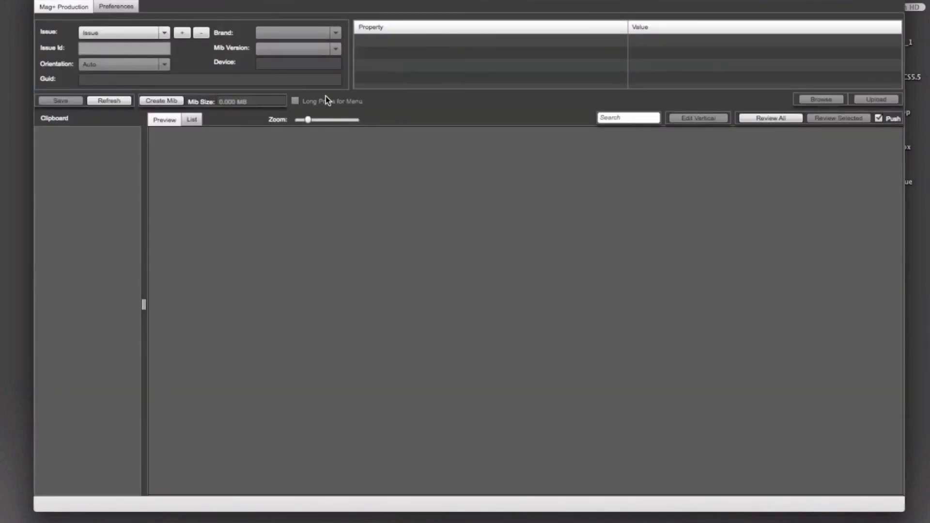
mouse_move(166, 3)
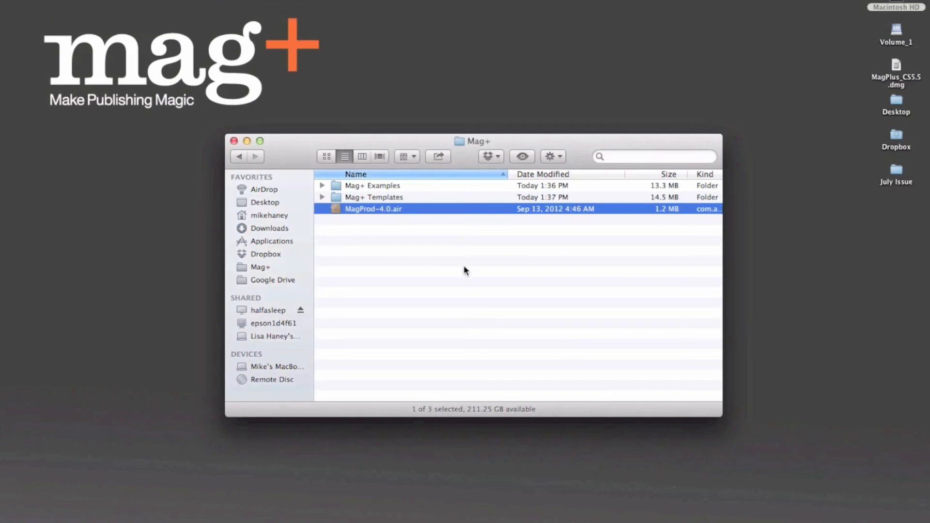
mouse_move(457, 285)
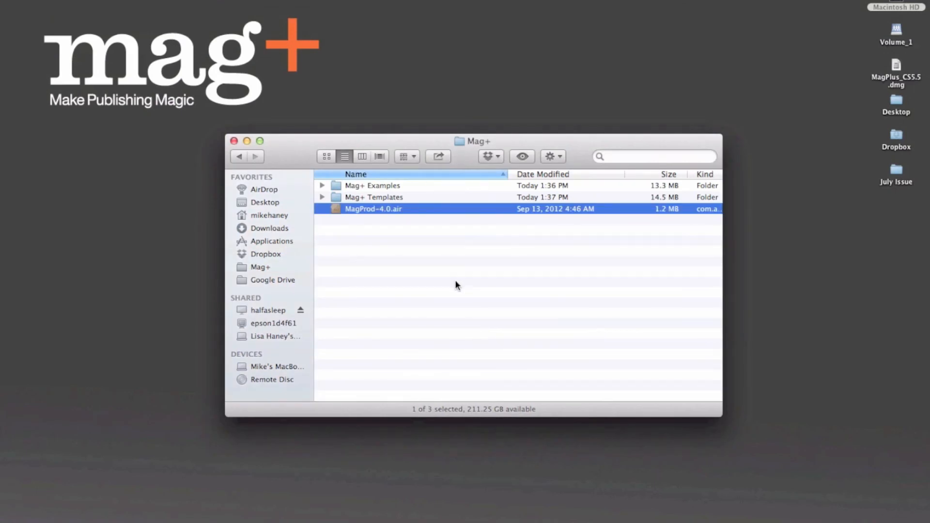